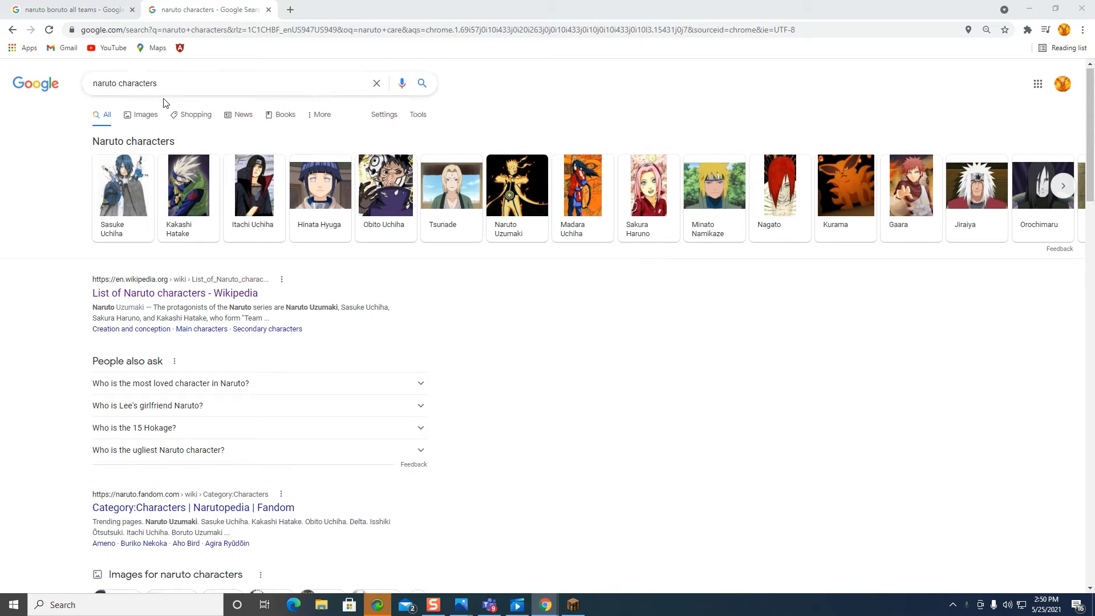
Step: Advance the Naruto characters carousel twice to reveal Rock Lee, Hashirama Senju and Haku
{"action": "scroll", "scroll_direction": "down", "scroll_amount": 3}
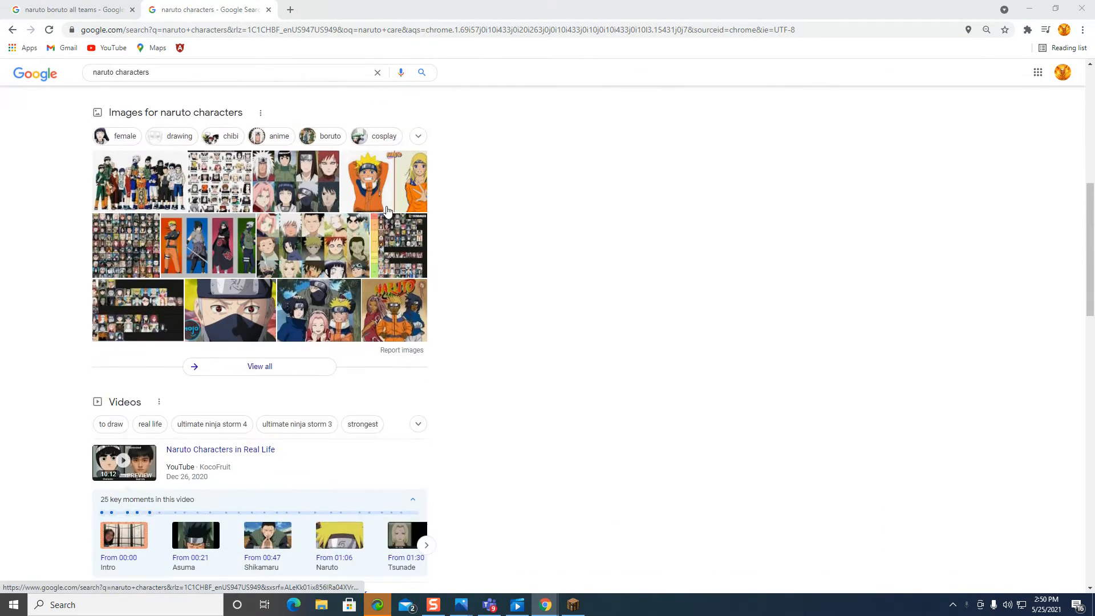
{"action": "scroll", "scroll_direction": "up", "scroll_amount": 3}
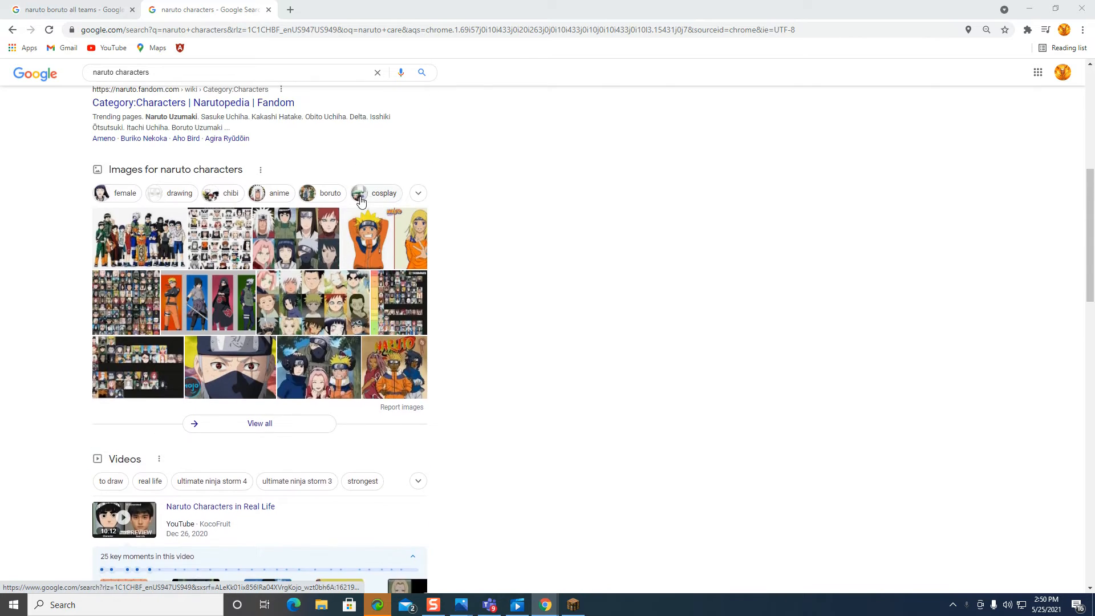
{"action": "scroll", "scroll_direction": "up", "scroll_amount": 3}
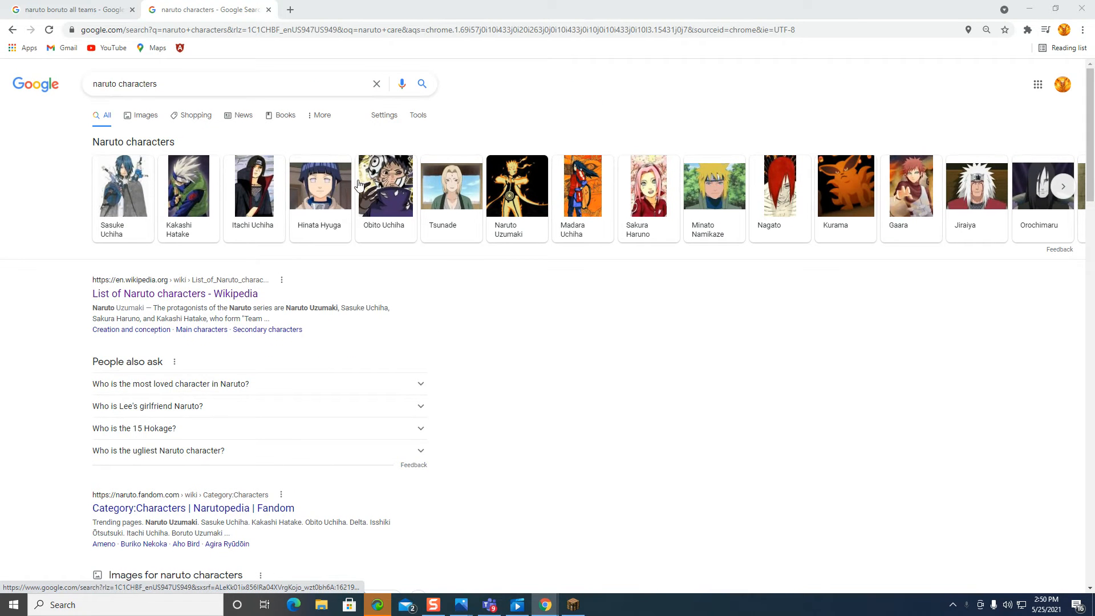
{"action": "left_click", "coordinate": [1062, 186]}
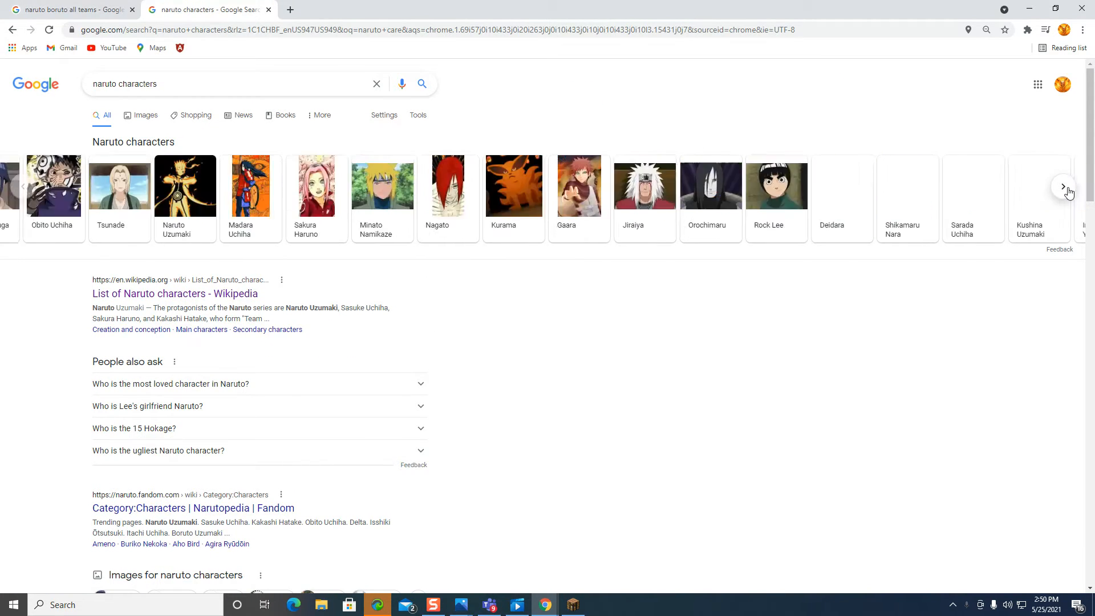
{"action": "left_click", "coordinate": [1064, 186]}
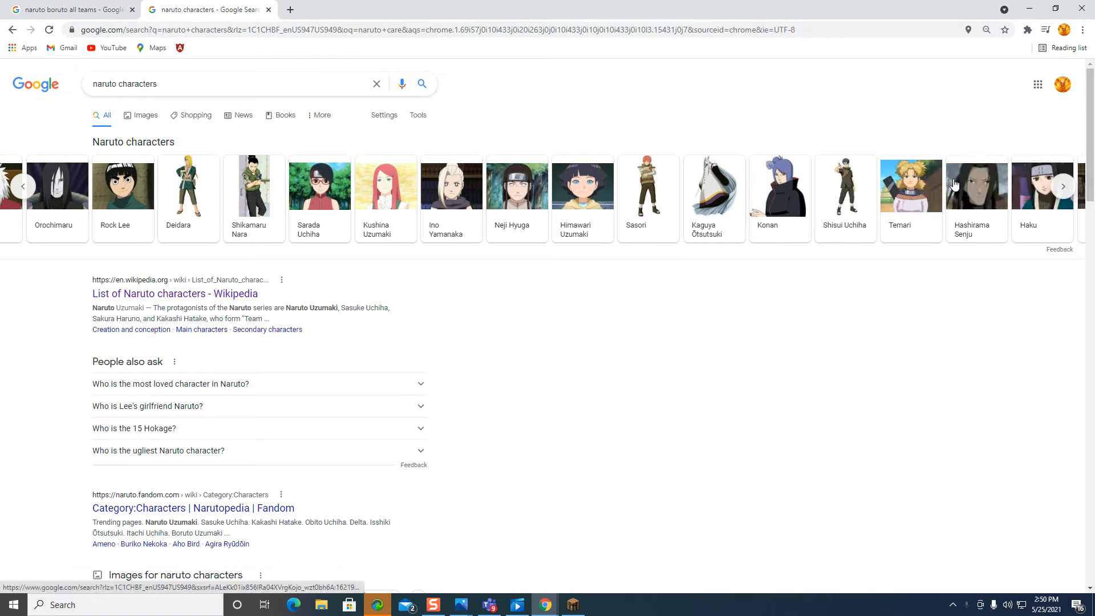
{"action": "mouse_move", "coordinate": [977, 185]}
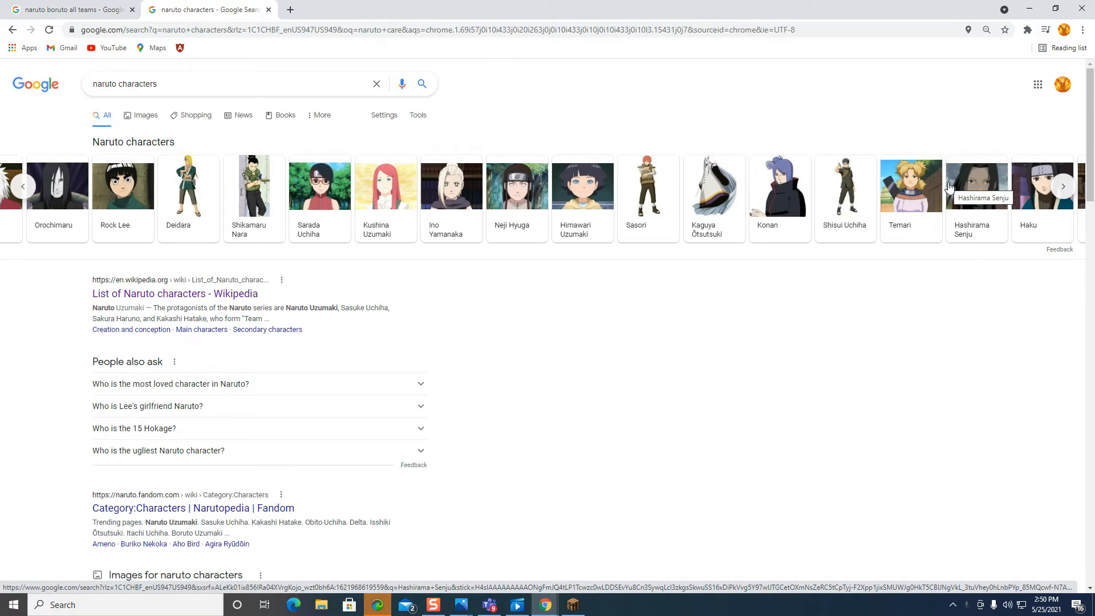
{"action": "left_click", "coordinate": [222, 83]}
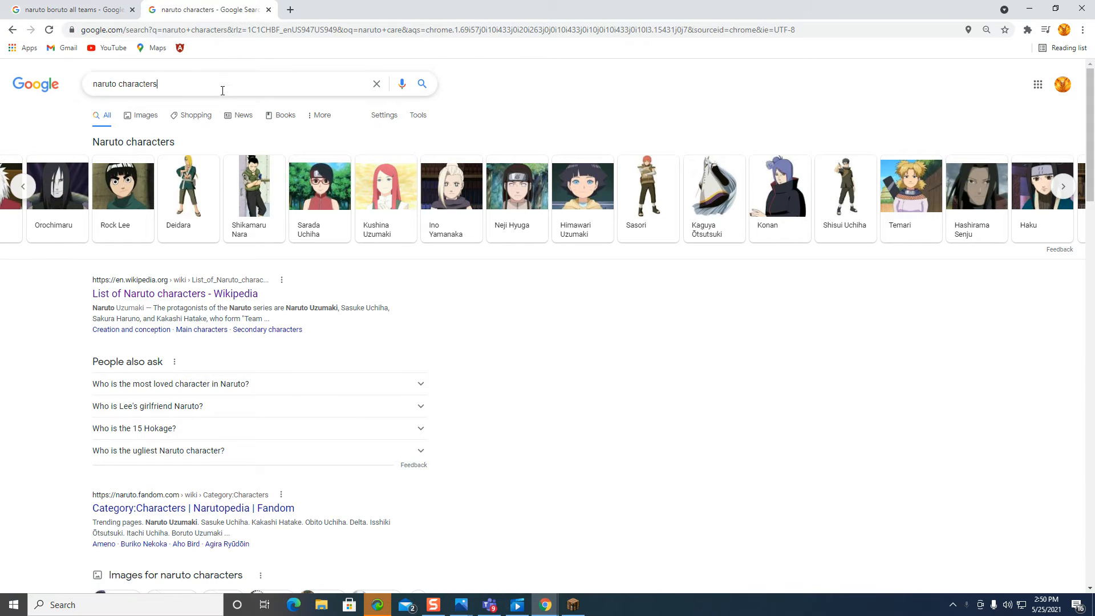
Step: Clear the search box and enter the new query 'all naruto jutsu'
{"action": "left_click", "coordinate": [223, 84]}
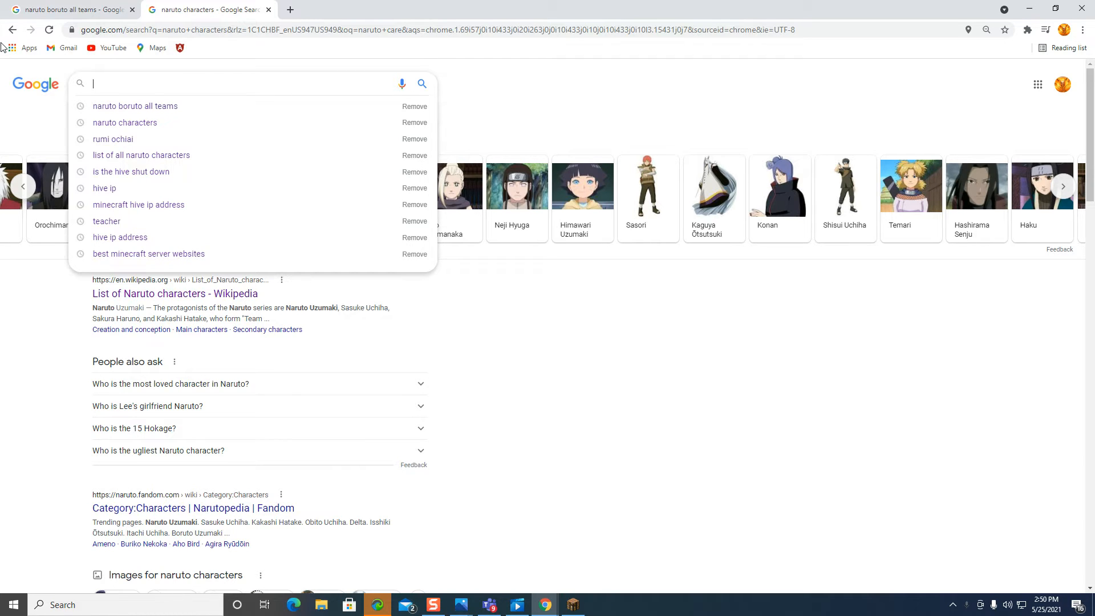
{"action": "type", "text": "all n"}
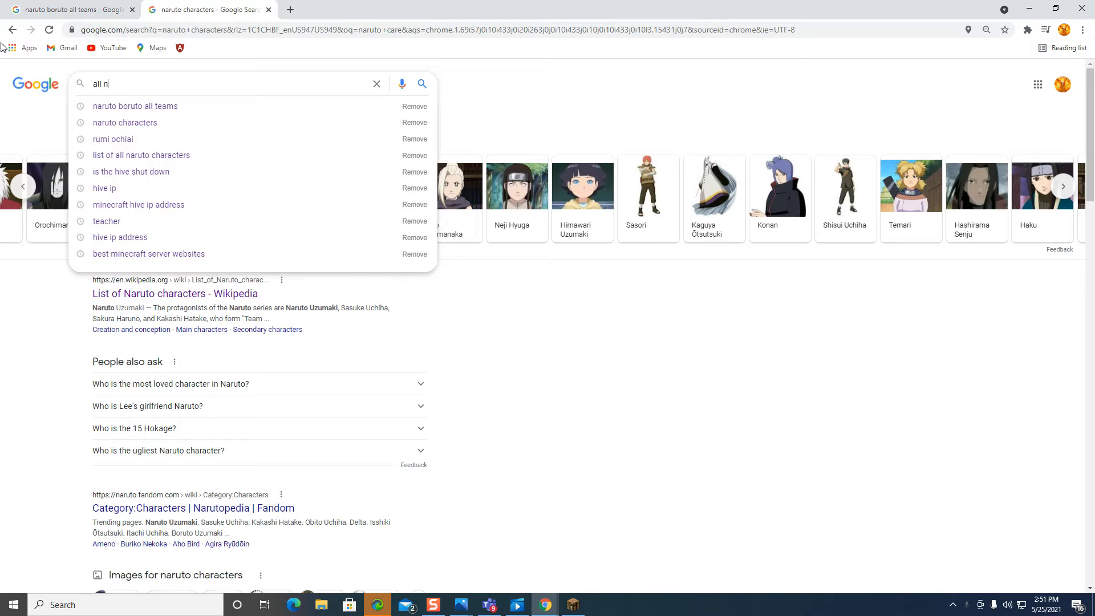
{"action": "type", "text": "aruto"}
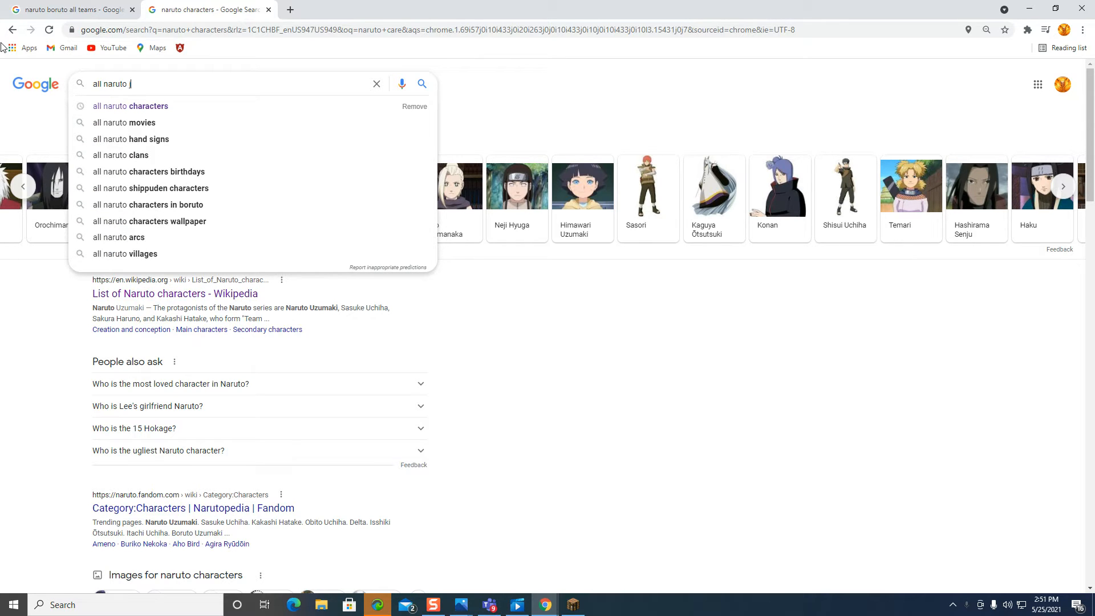
{"action": "type", "text": "jutsu"}
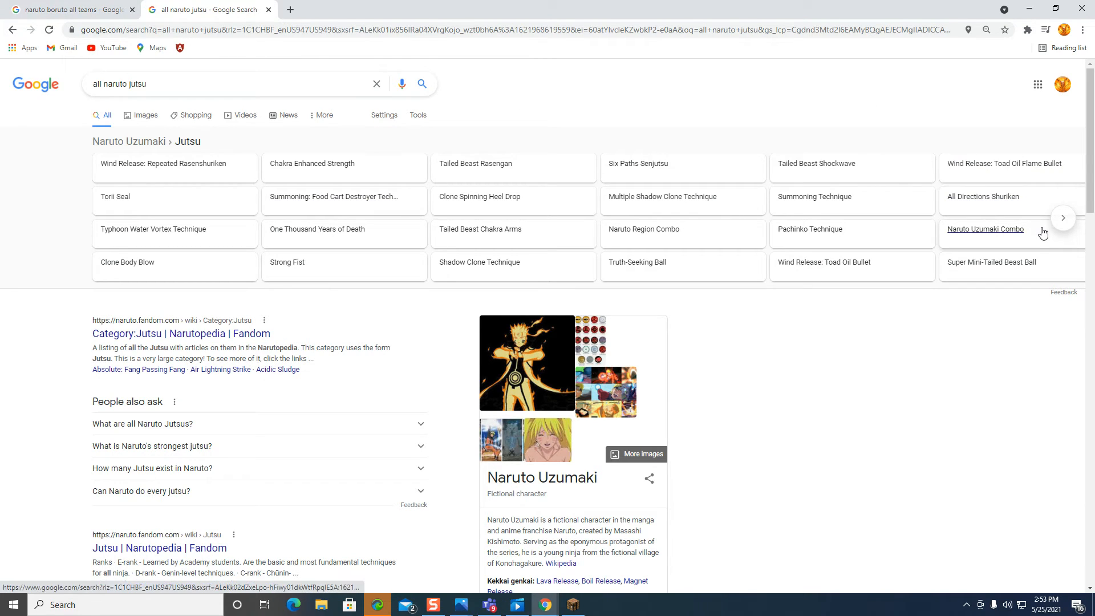
{"action": "mouse_move", "coordinate": [1060, 214]}
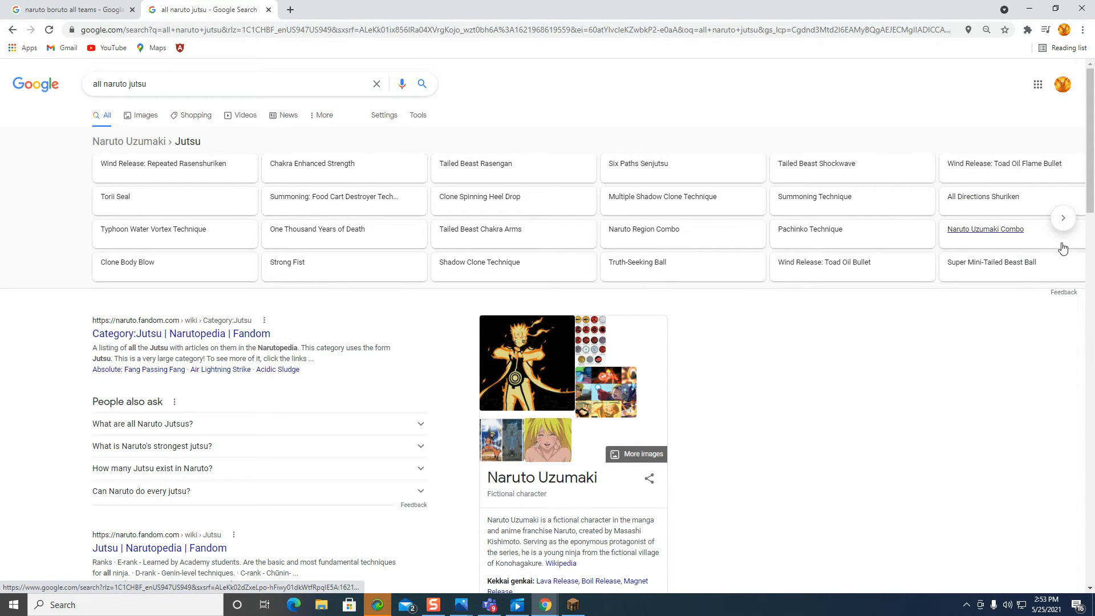
{"action": "mouse_move", "coordinate": [1065, 223]}
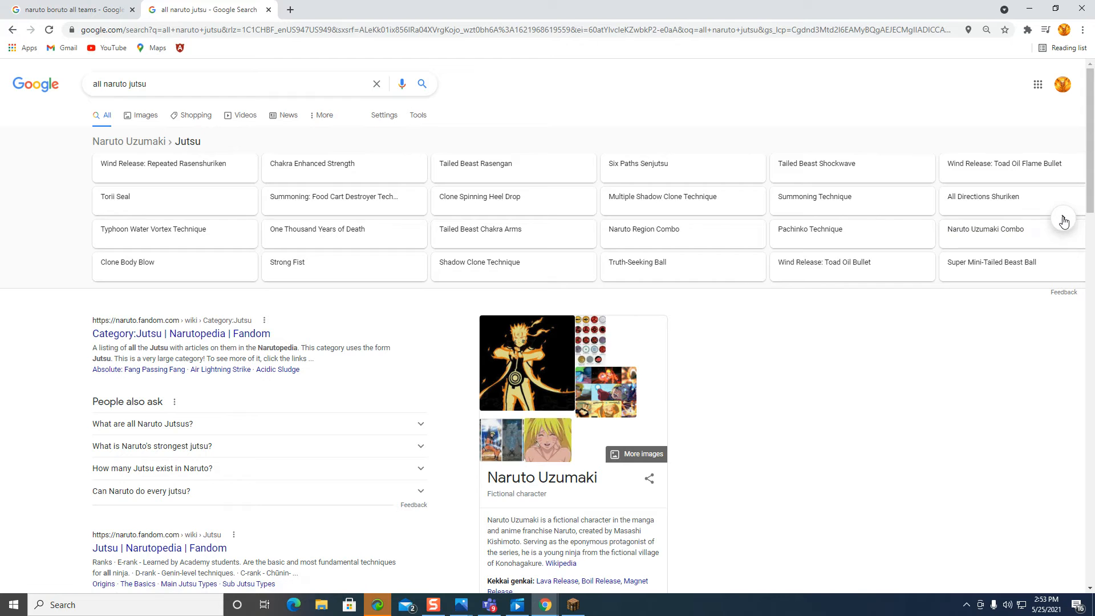
{"action": "left_click", "coordinate": [1062, 216]}
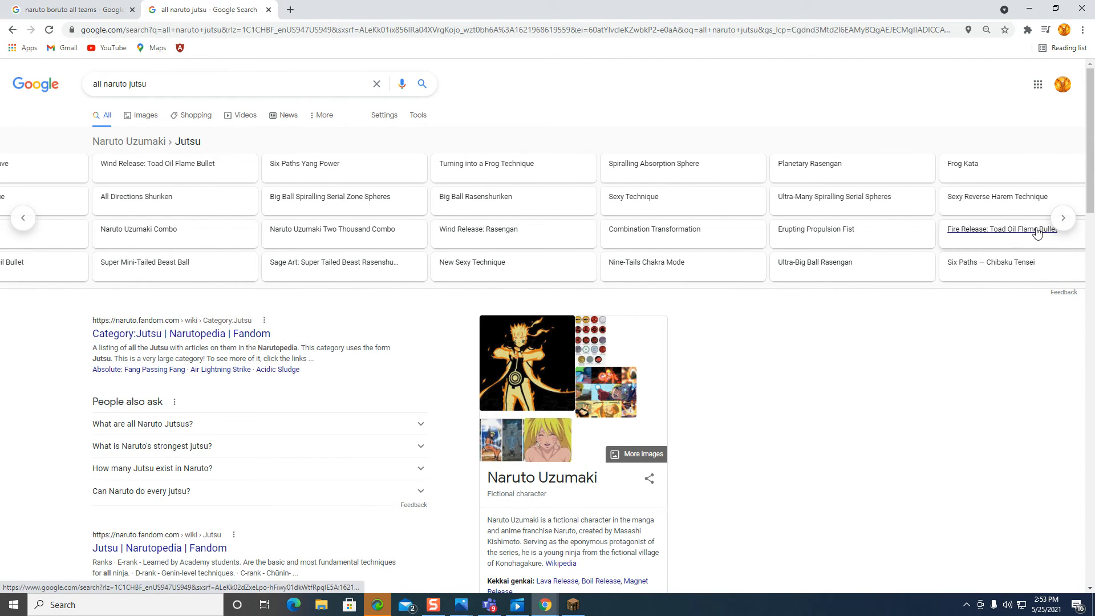
{"action": "mouse_move", "coordinate": [990, 262]}
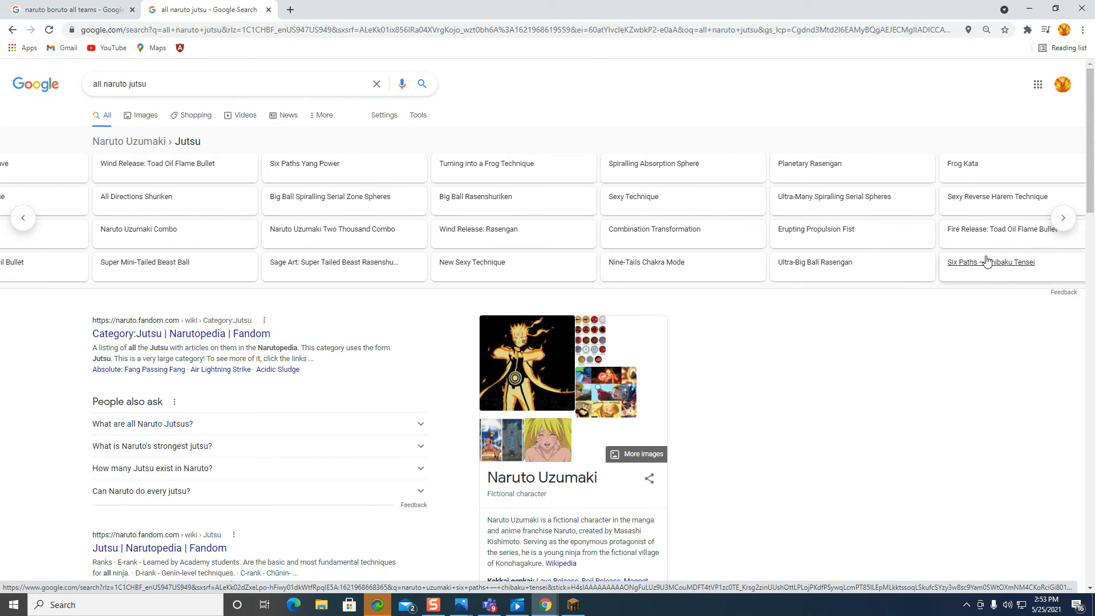
{"action": "mouse_move", "coordinate": [970, 267]}
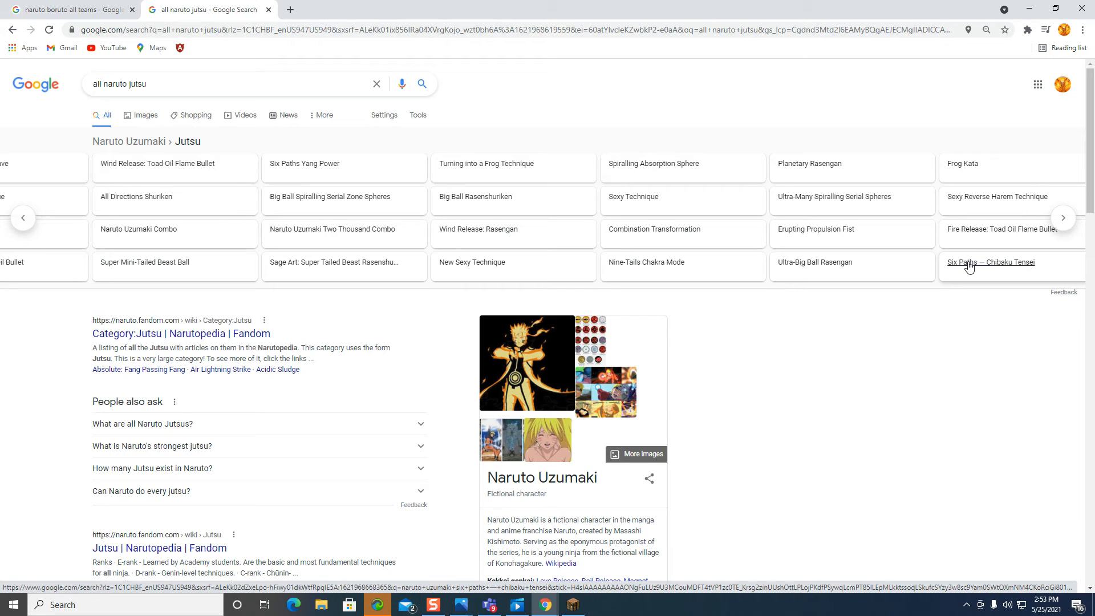
{"action": "mouse_move", "coordinate": [674, 291]}
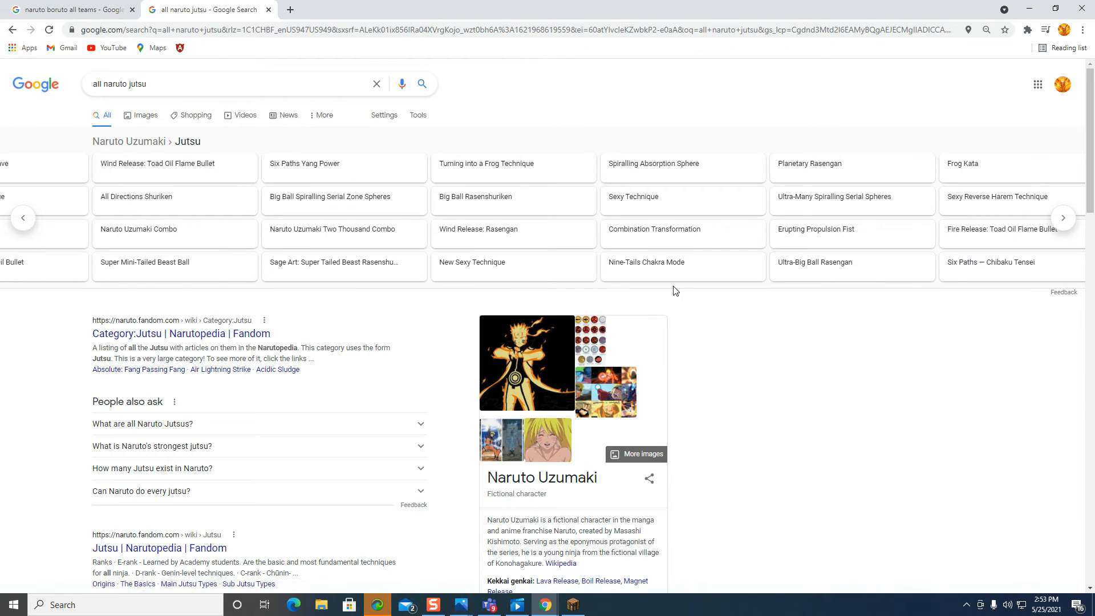
{"action": "mouse_move", "coordinate": [663, 279]}
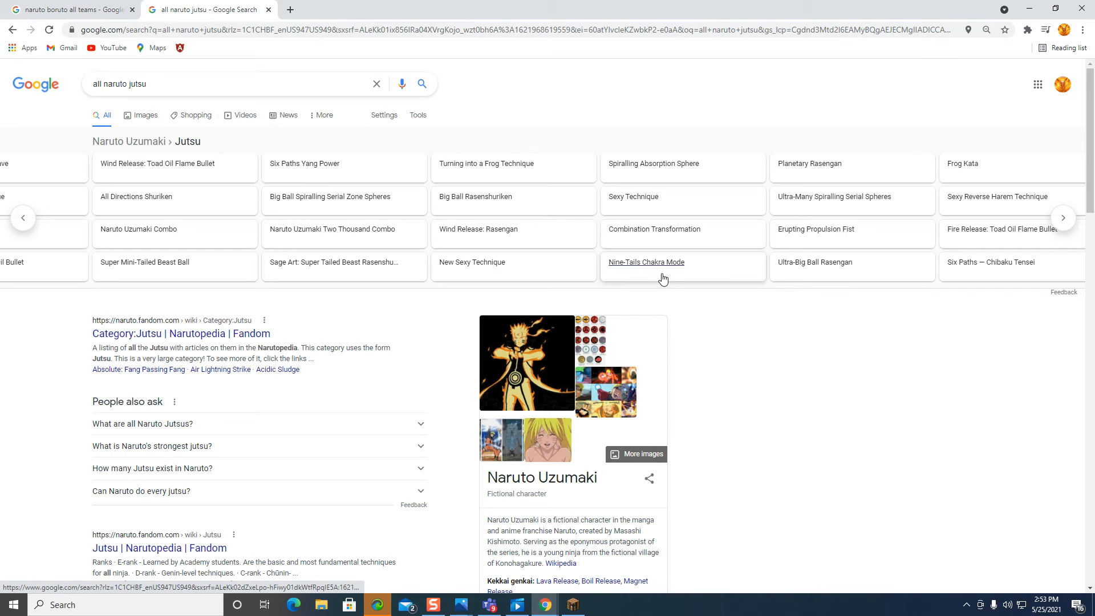
{"action": "mouse_move", "coordinate": [490, 302]}
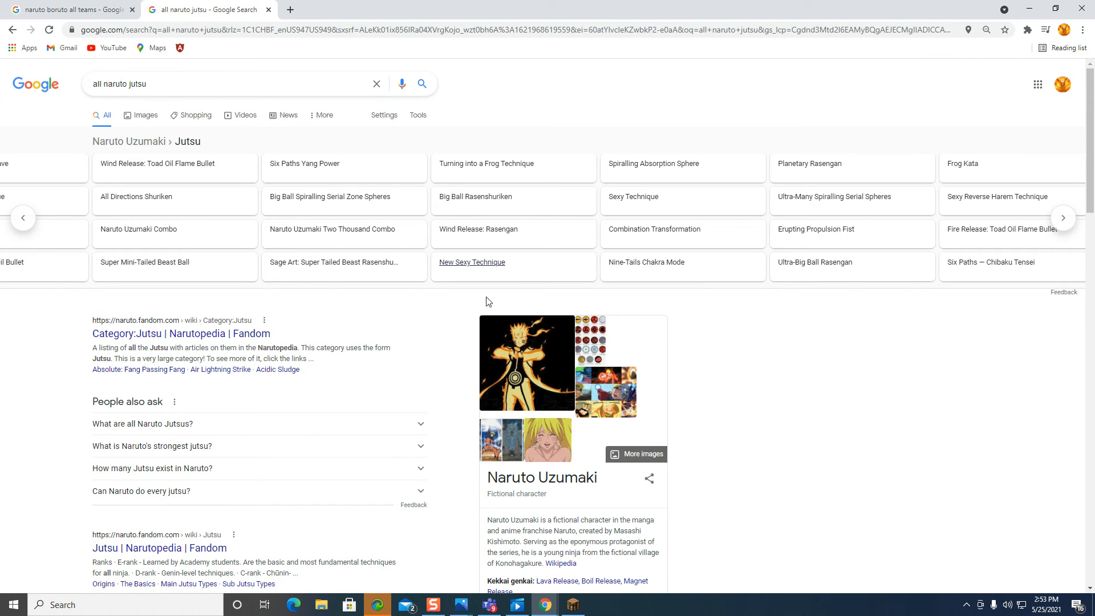
{"action": "mouse_move", "coordinate": [479, 306]}
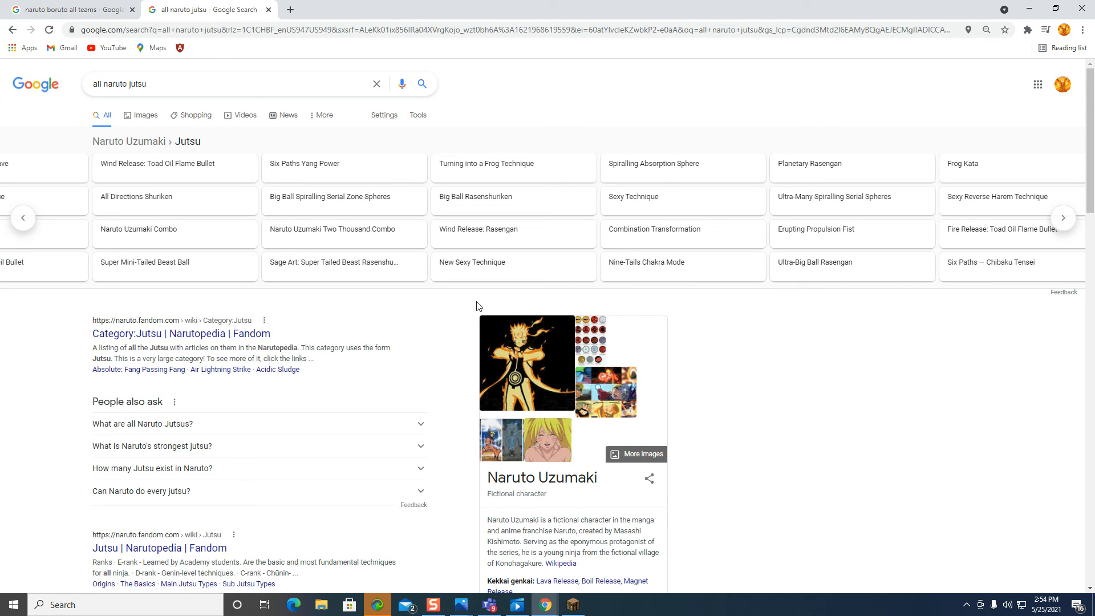
{"action": "mouse_move", "coordinate": [802, 134]}
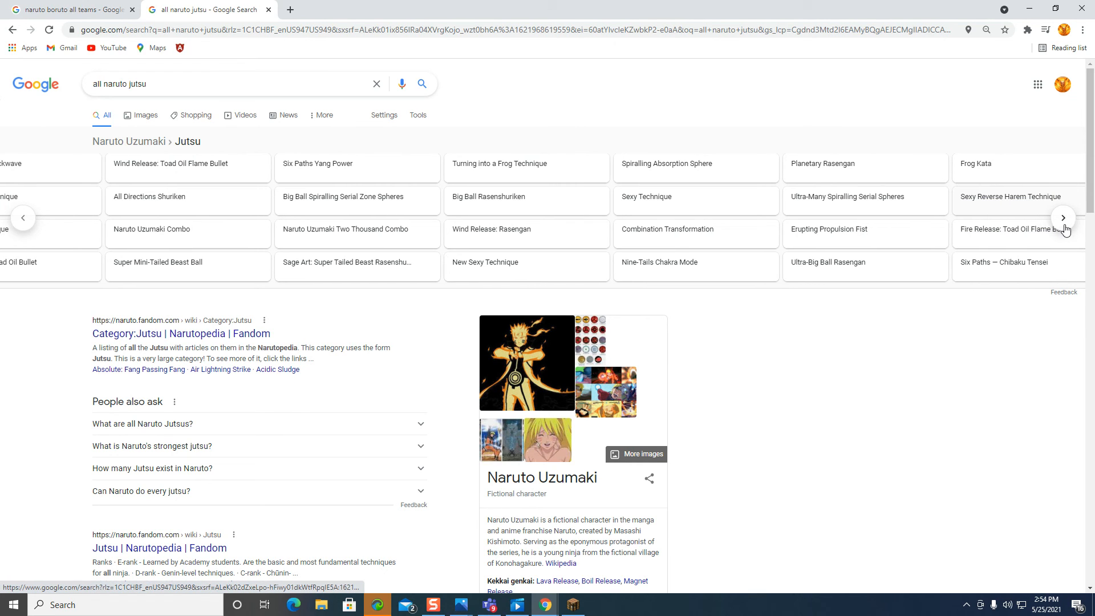
Step: Browse the Naruto Uzumaki jutsu carousel forward and back, then reach related searches and pagination
{"action": "left_click", "coordinate": [1063, 217]}
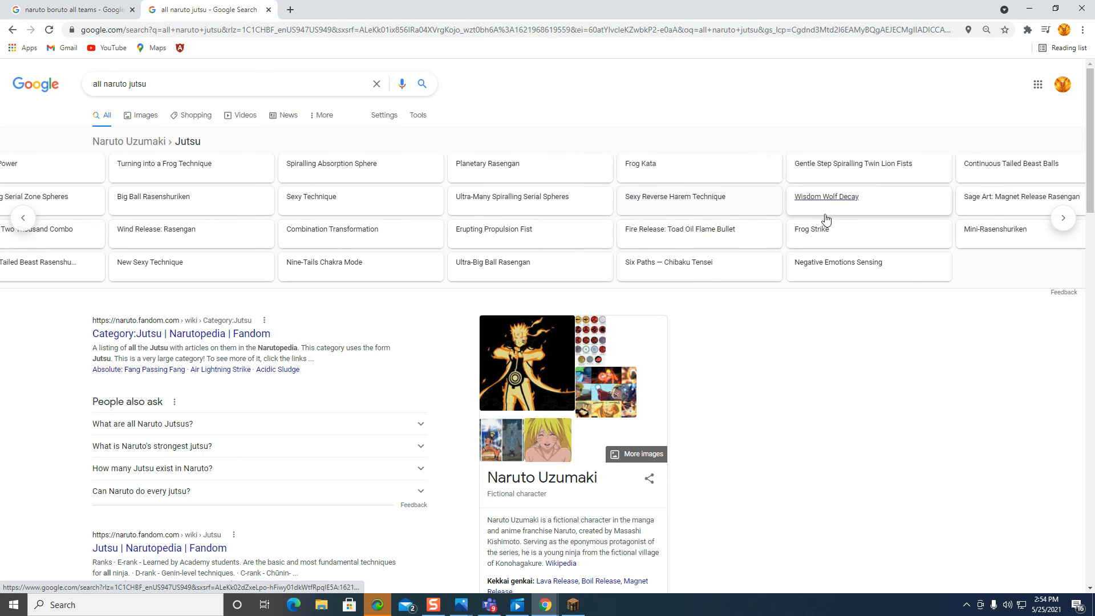
{"action": "mouse_move", "coordinate": [621, 228]}
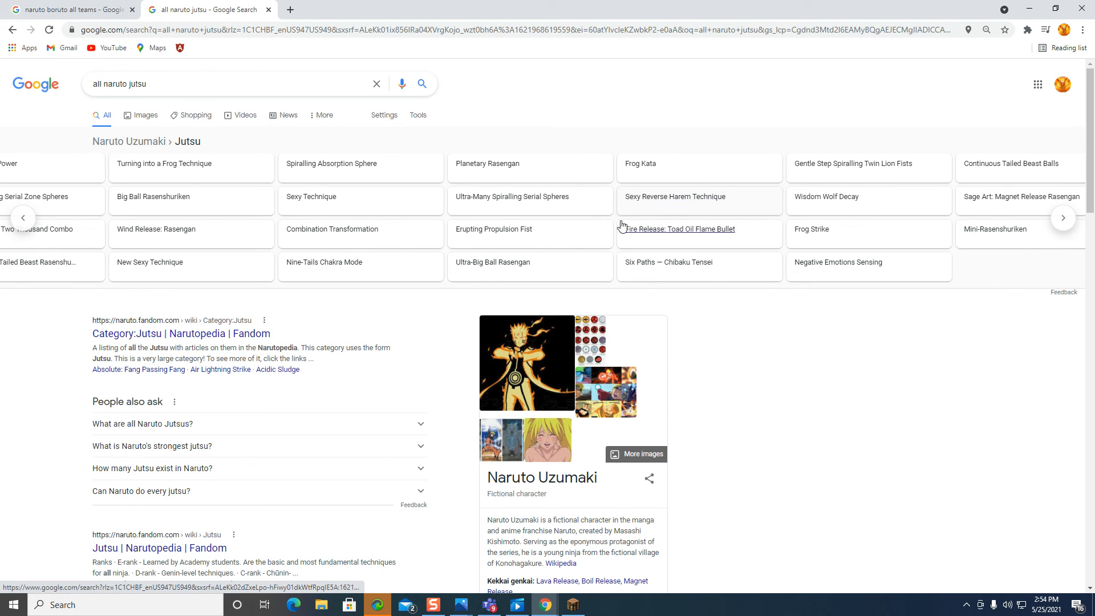
{"action": "mouse_move", "coordinate": [512, 201]}
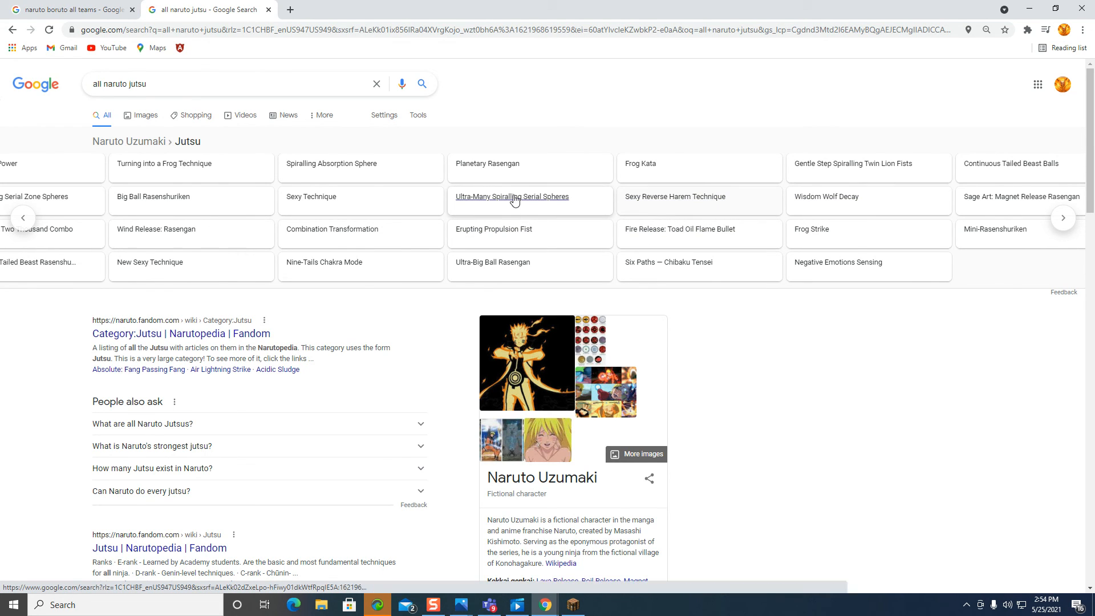
{"action": "mouse_move", "coordinate": [587, 216]}
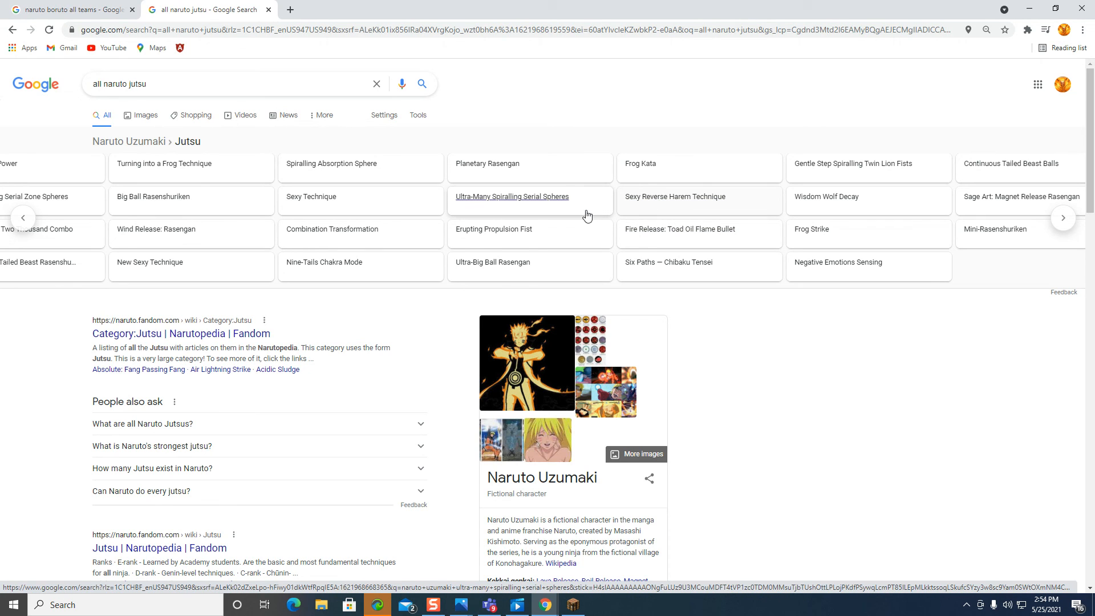
{"action": "mouse_move", "coordinate": [648, 248]}
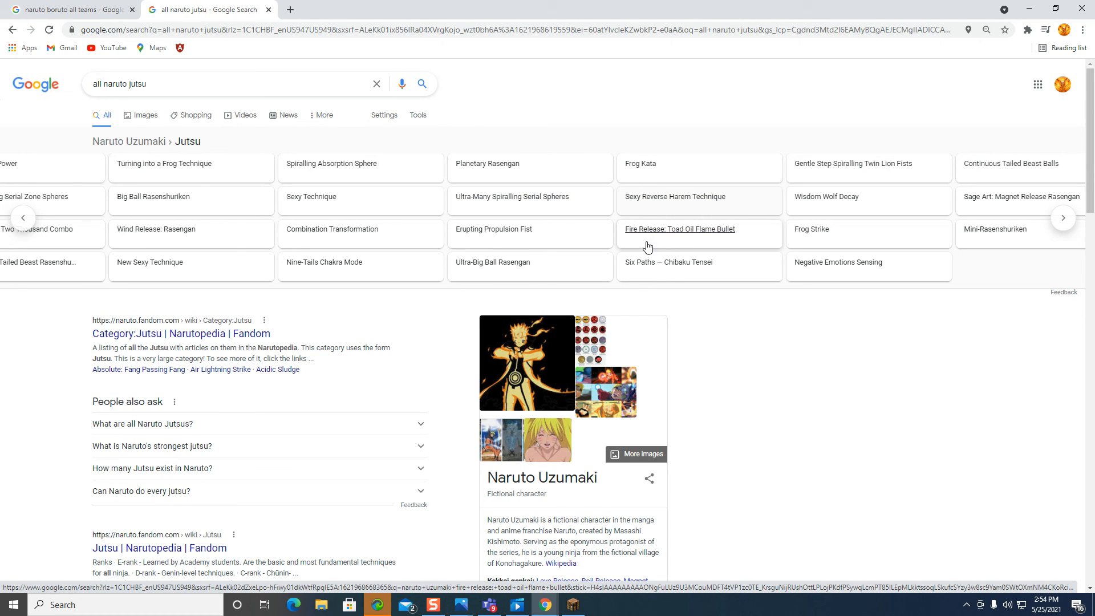
{"action": "mouse_move", "coordinate": [924, 237]}
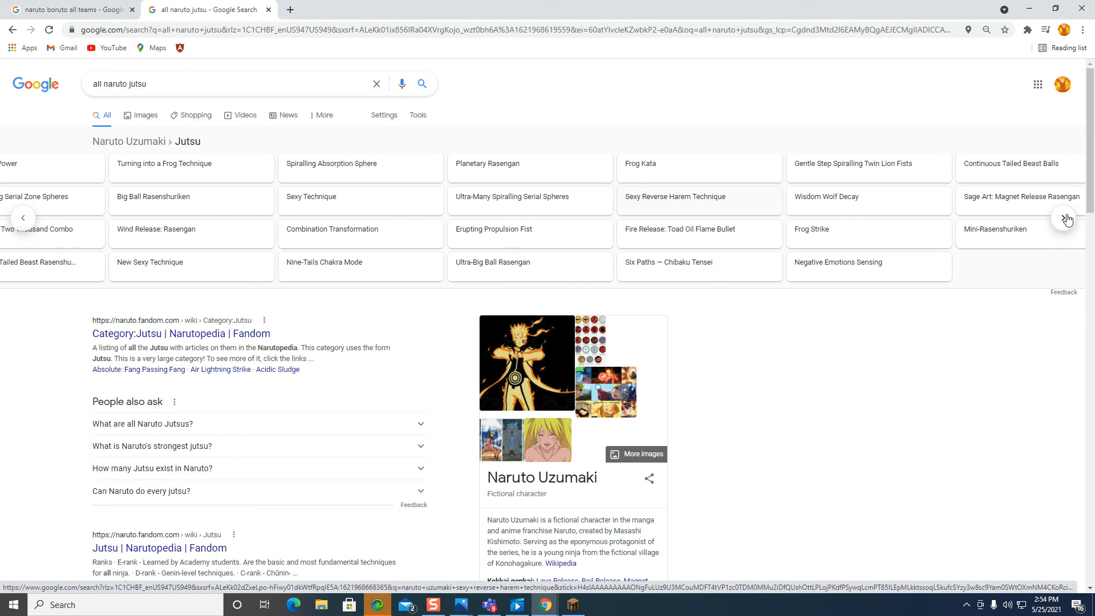
{"action": "mouse_move", "coordinate": [1041, 220]}
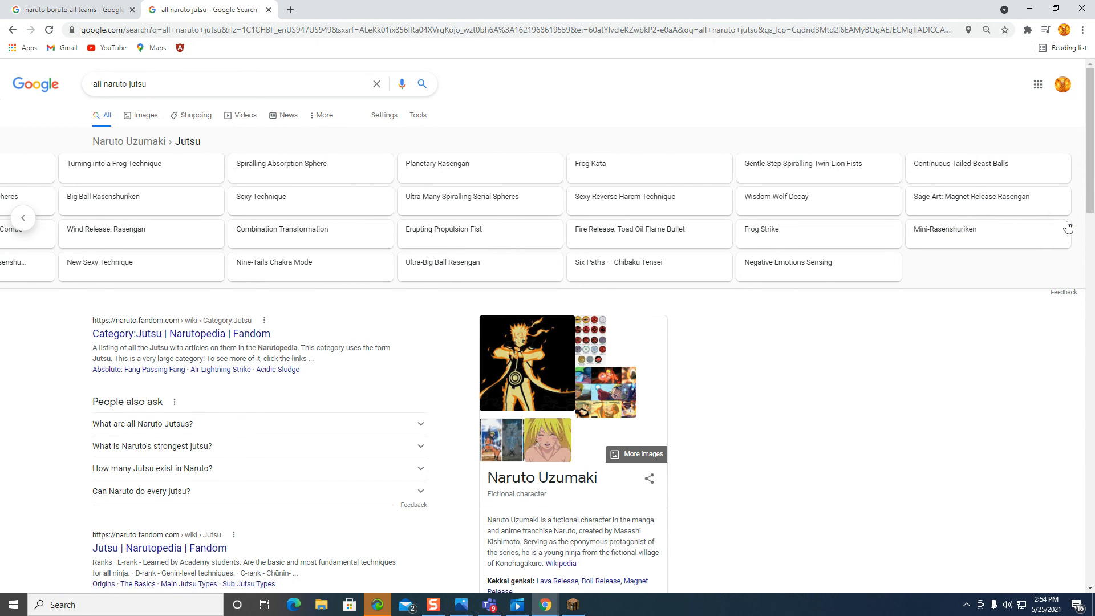
{"action": "mouse_move", "coordinate": [945, 229]}
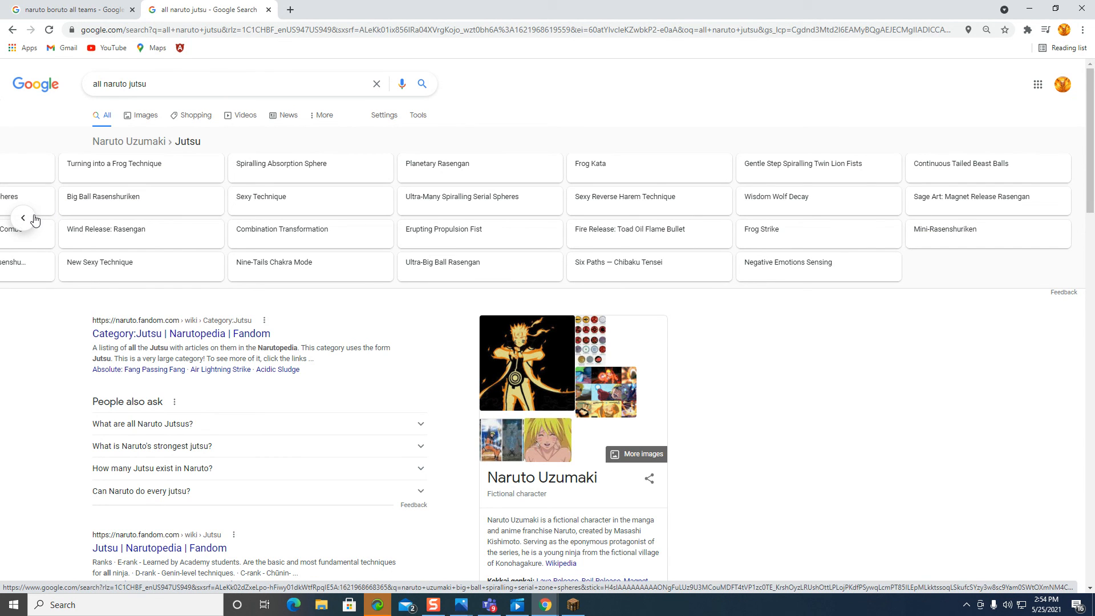
{"action": "left_click", "coordinate": [22, 217]}
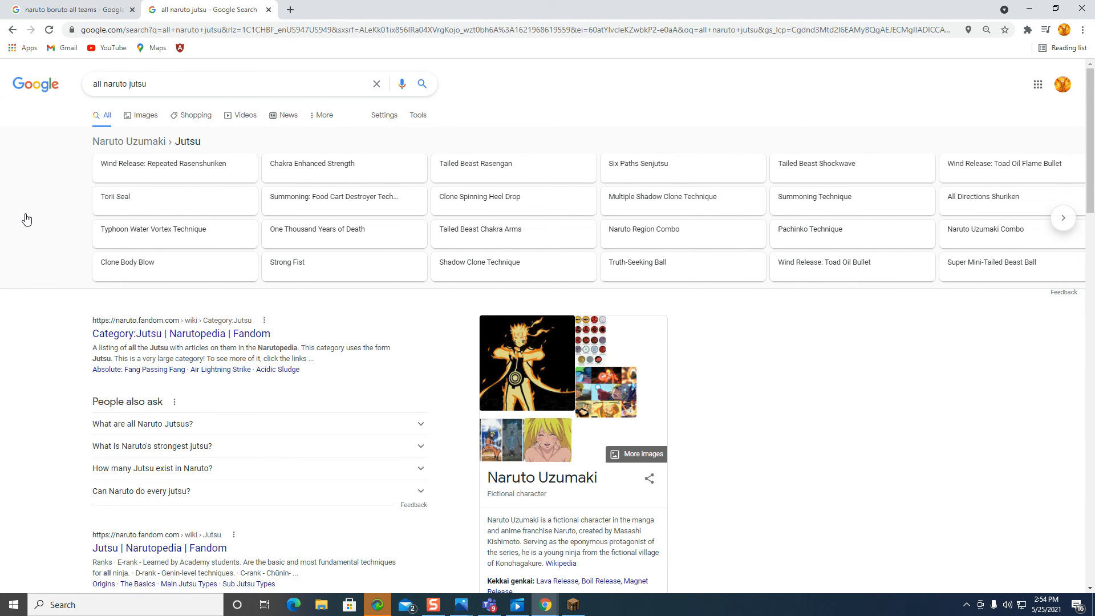
{"action": "scroll", "scroll_direction": "down", "scroll_amount": 3}
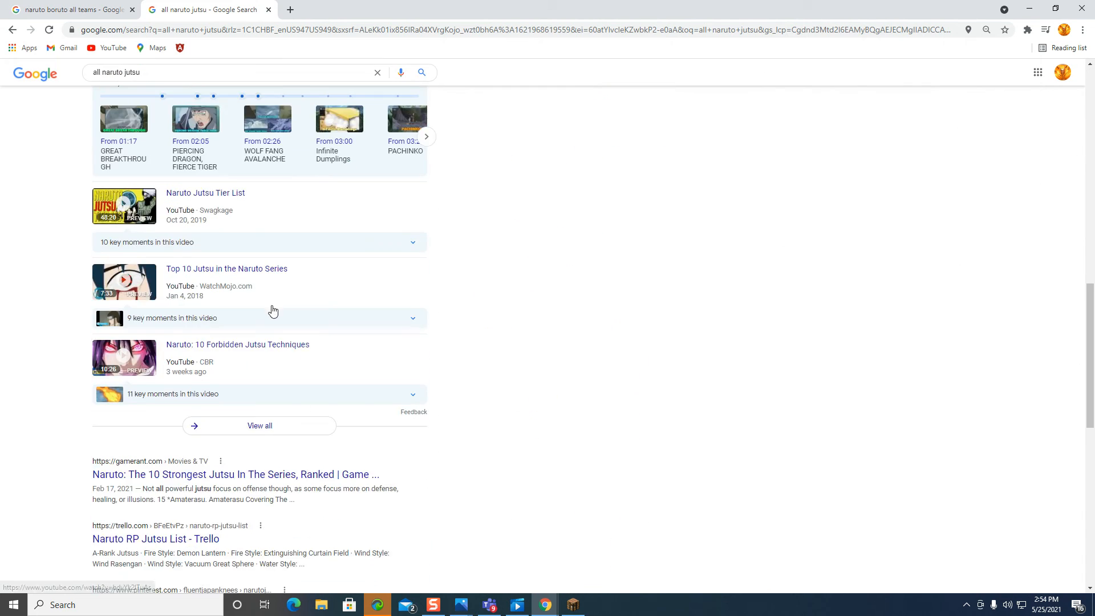
{"action": "scroll", "scroll_direction": "down", "scroll_amount": 3}
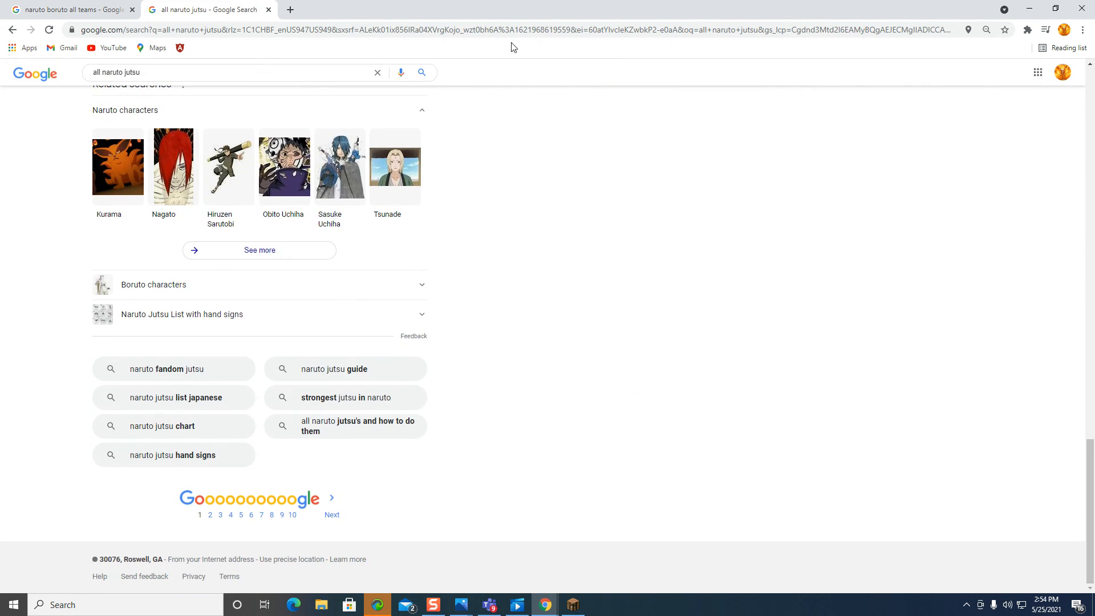